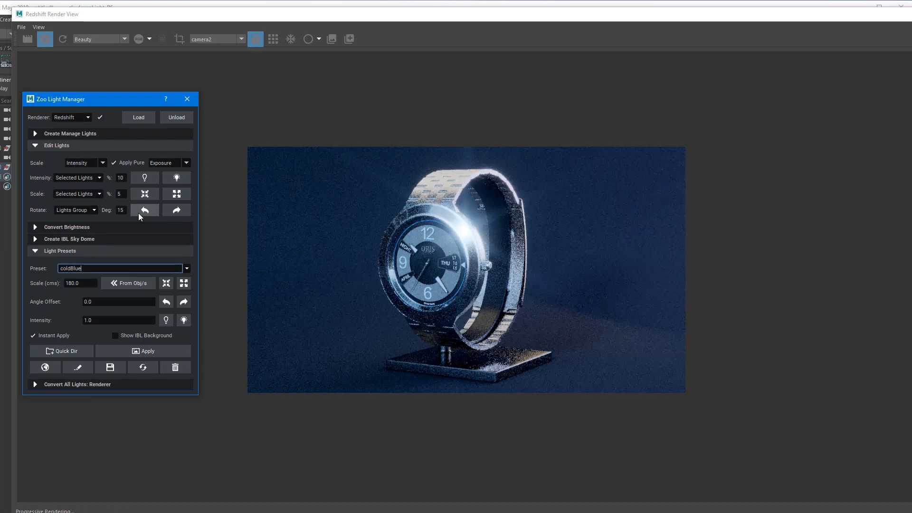
Try the blueBg_pinkRim preset brighter, then switch the watch lighting to contrast_drkBlueRims
left_click(145, 210)
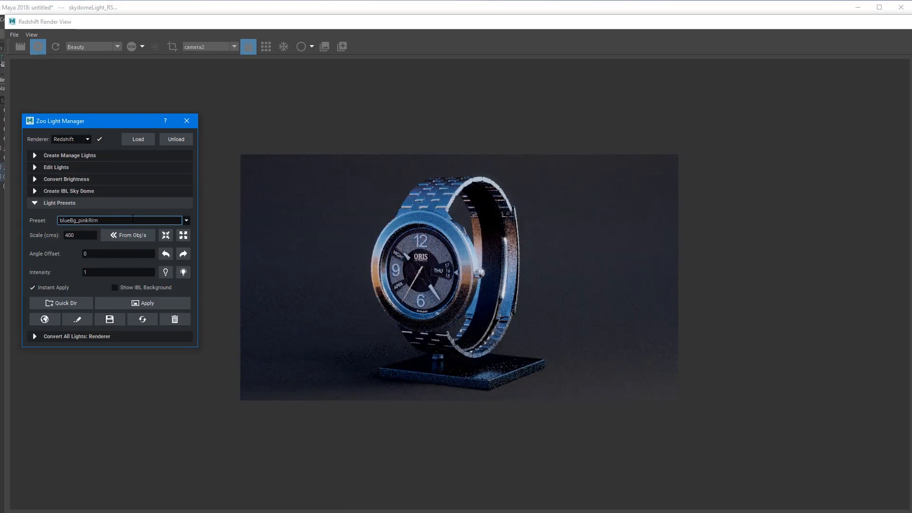
left_click(182, 272)
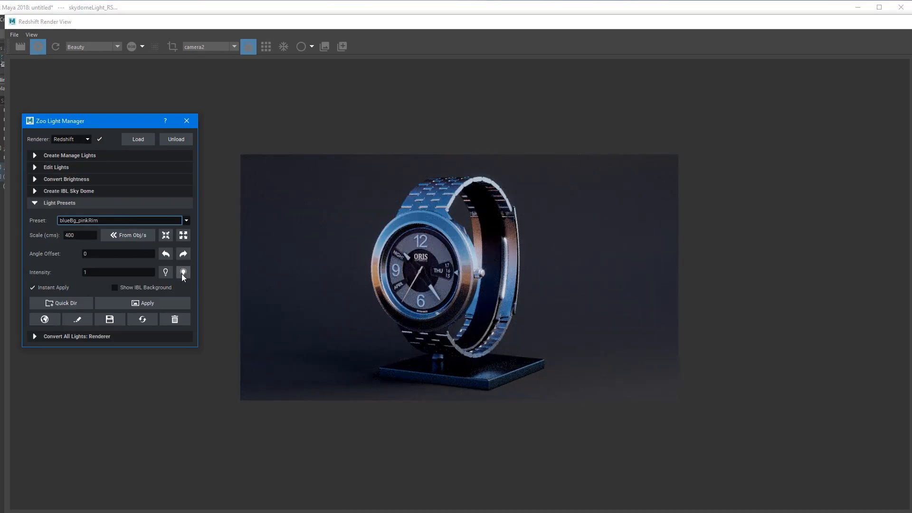
left_click(182, 273)
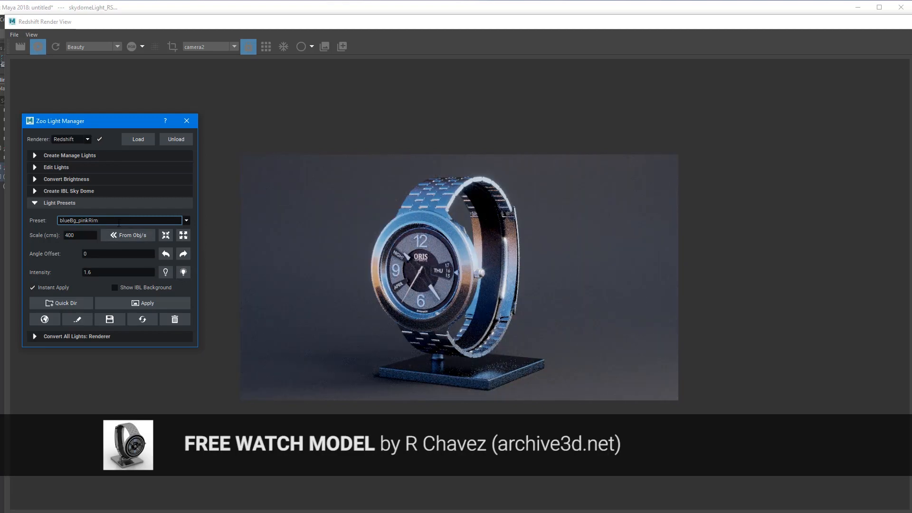
type("braverabbit_cubeArray")
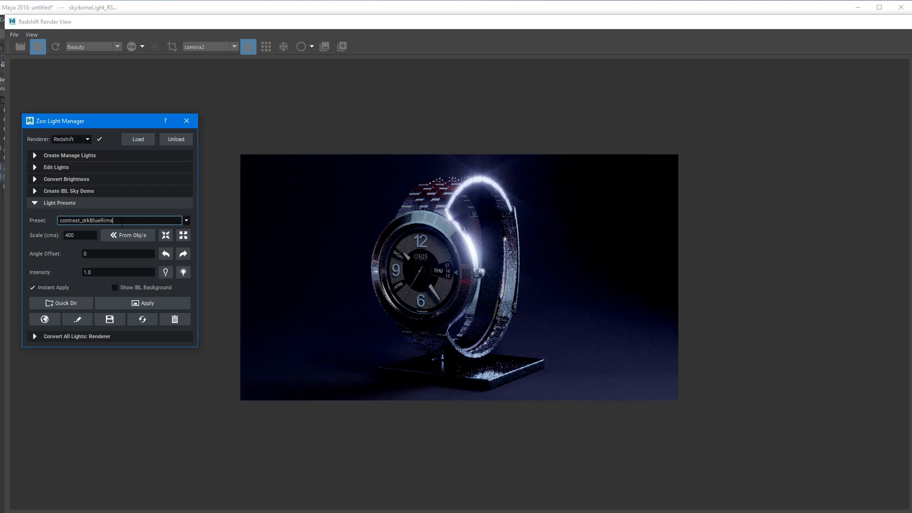
Brighten the blue-rim lights and swing them around the watch via Angle Offset
left_click(183, 272)
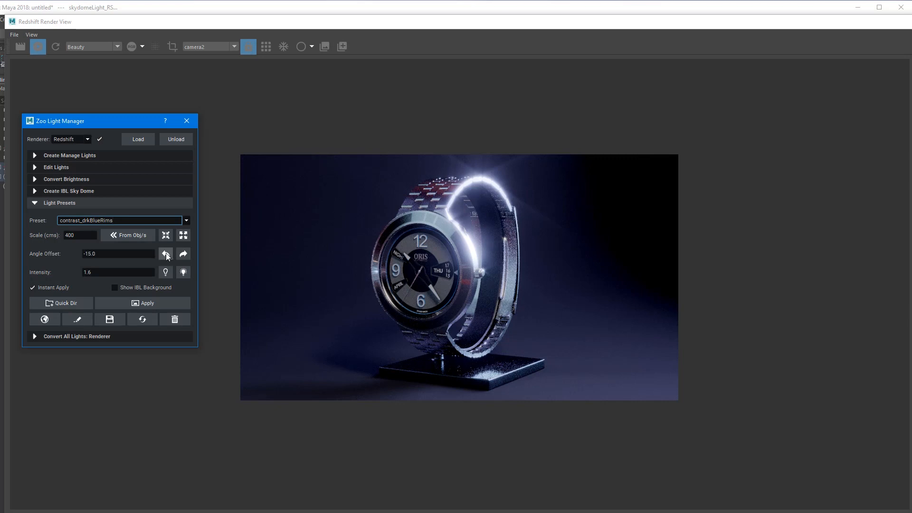
left_click(165, 254)
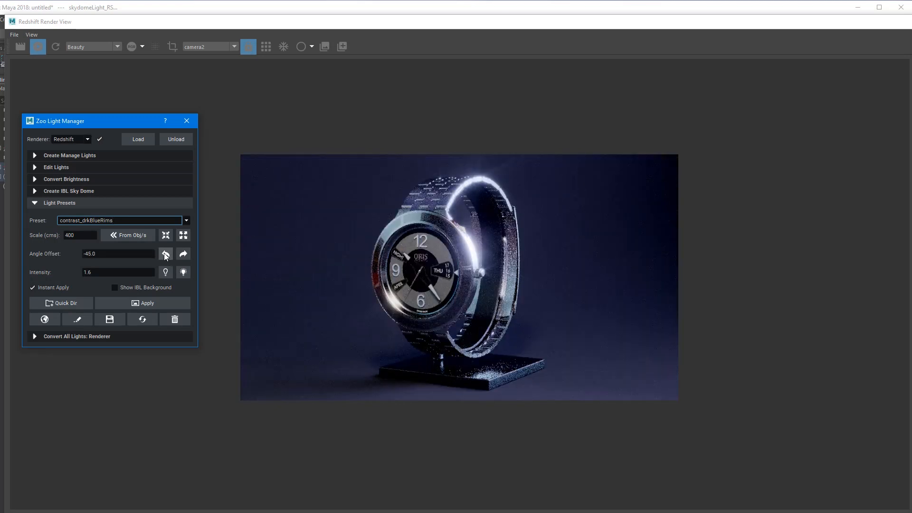
left_click(166, 253)
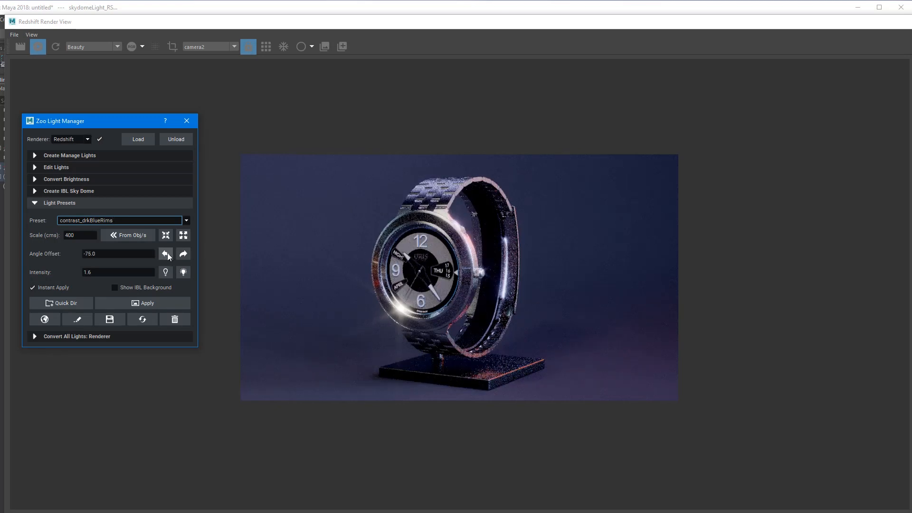
left_click(165, 254)
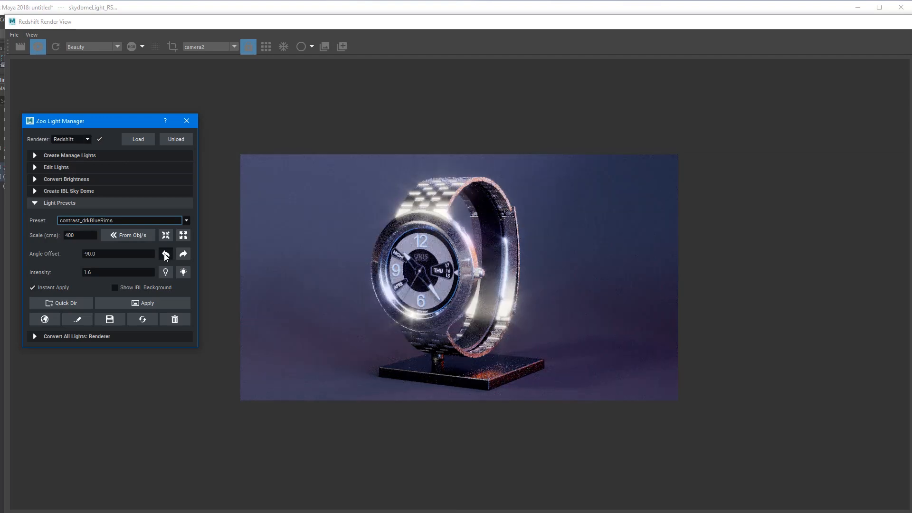
Rotate the rim lights back toward their original angle before loading contrast_grey
left_click(183, 253)
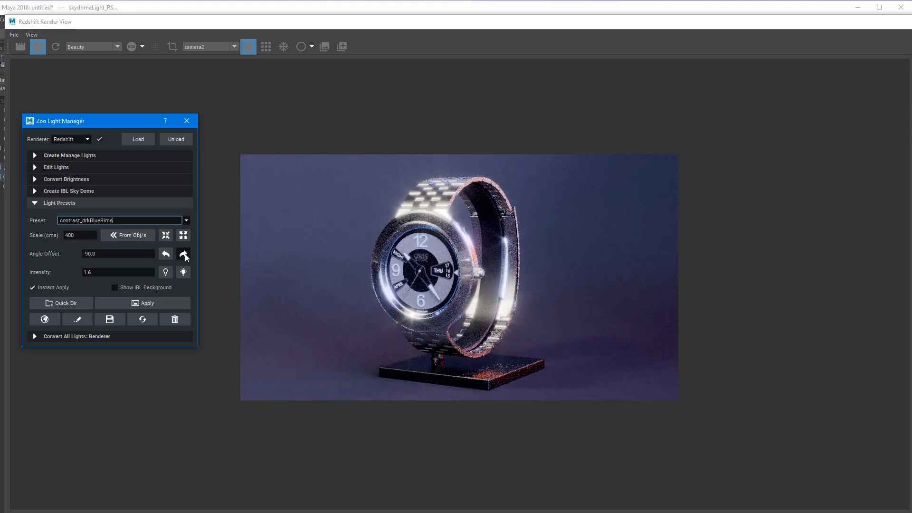
left_click(183, 254)
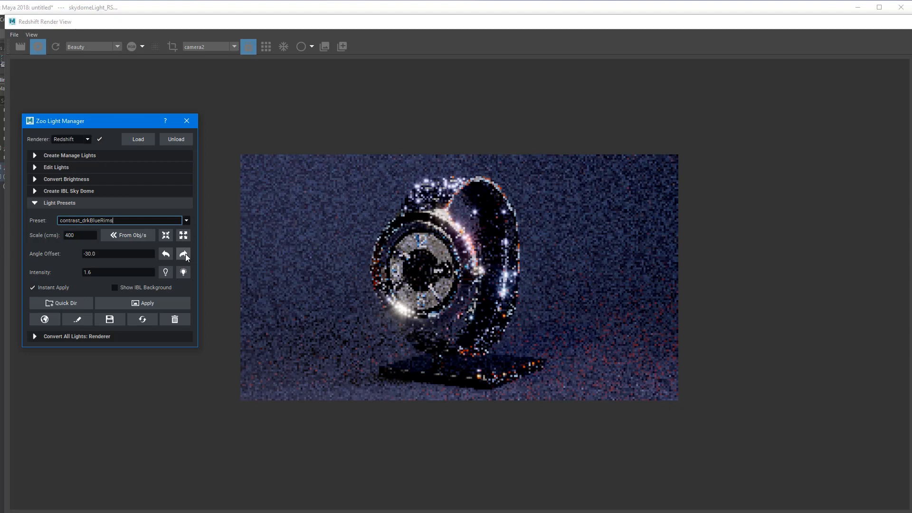
left_click(183, 254)
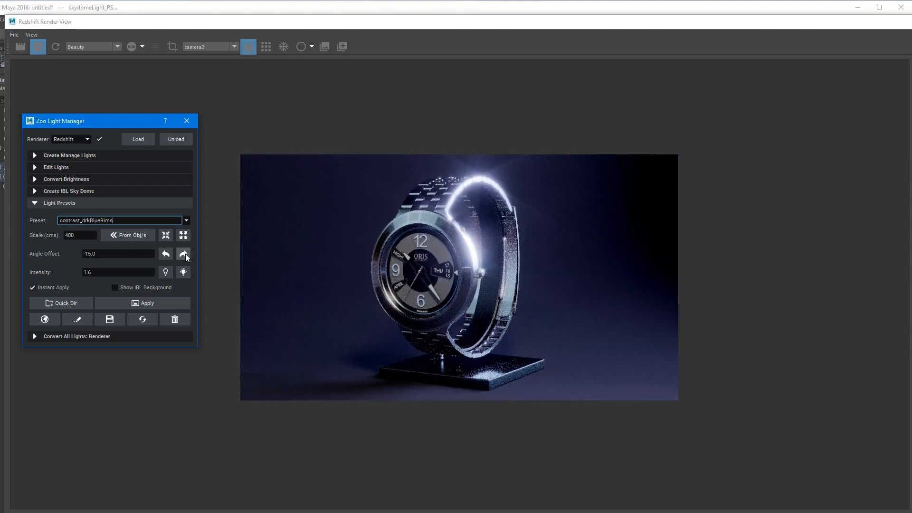
left_click(183, 255)
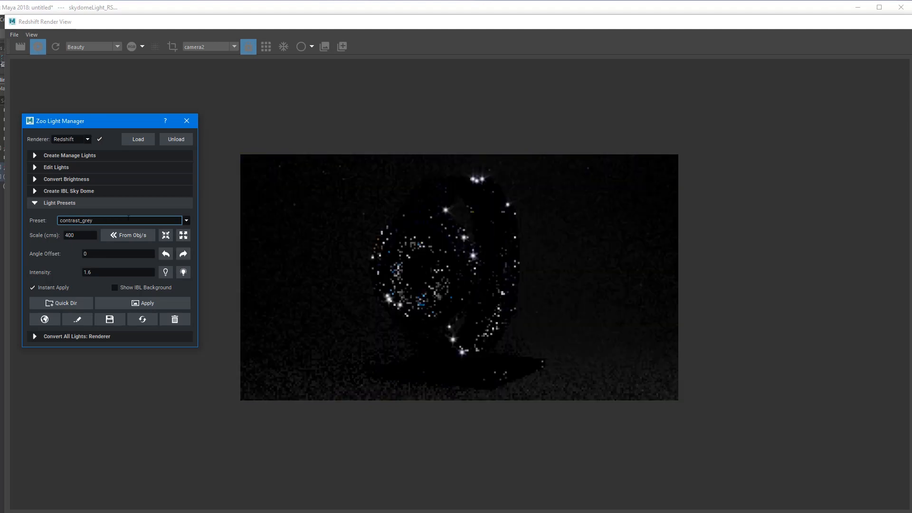
Try preset intensity 10 and 2, then settle on 1.5 for the crocLights preset
type("10")
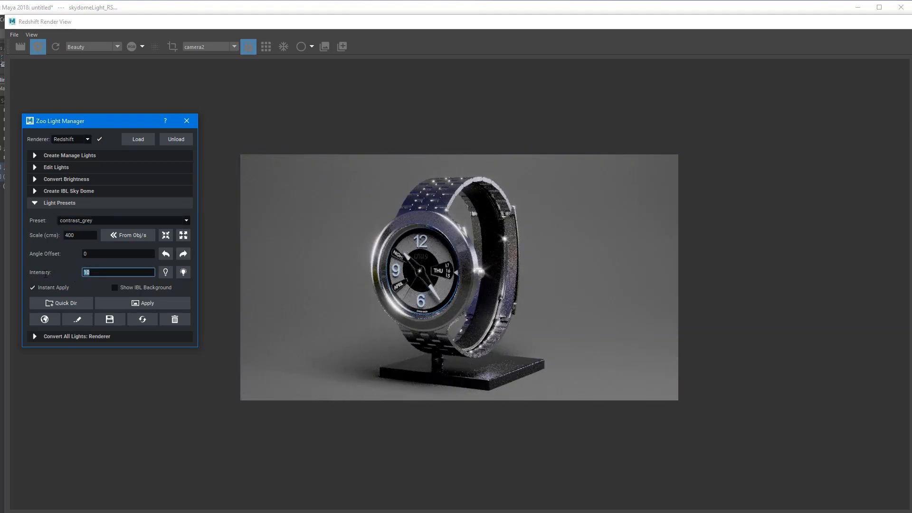
type("2")
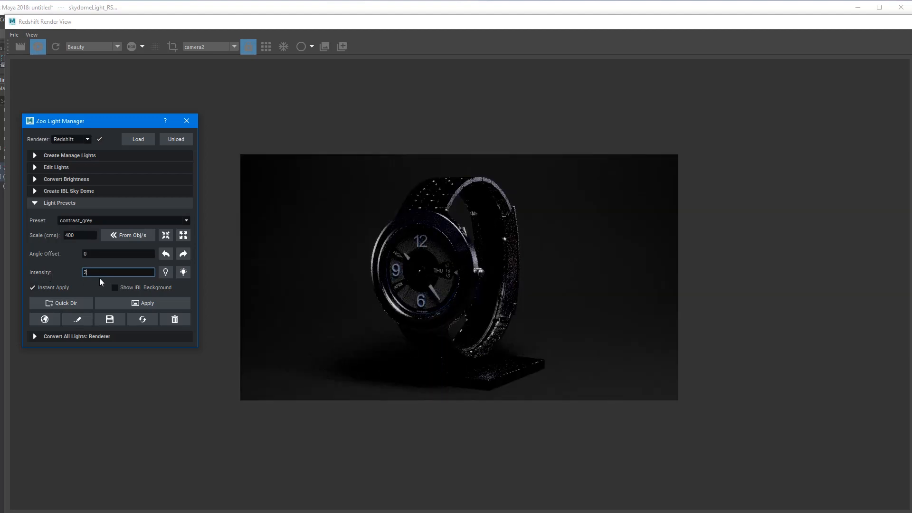
type("1.5")
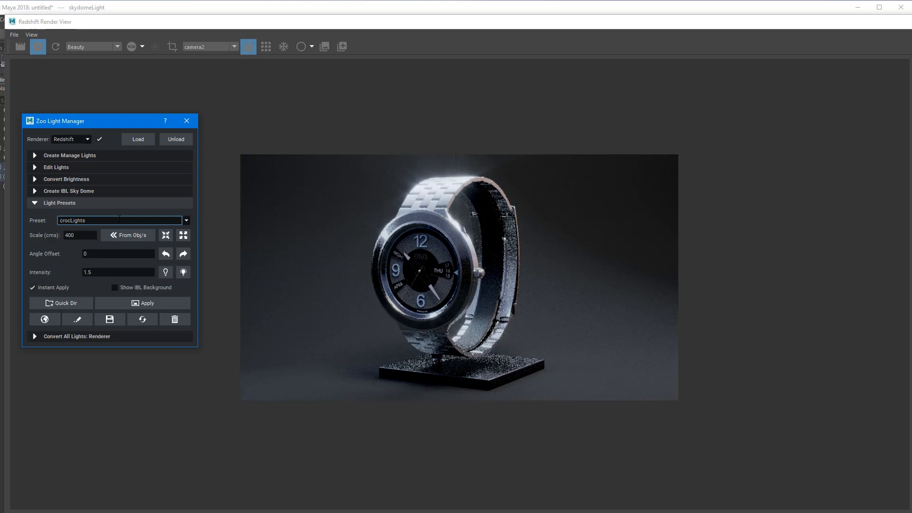
Try crocLights intensities 1, 0.7 and 0.5 before switching to hard_drkGreySunsetRims
type("1")
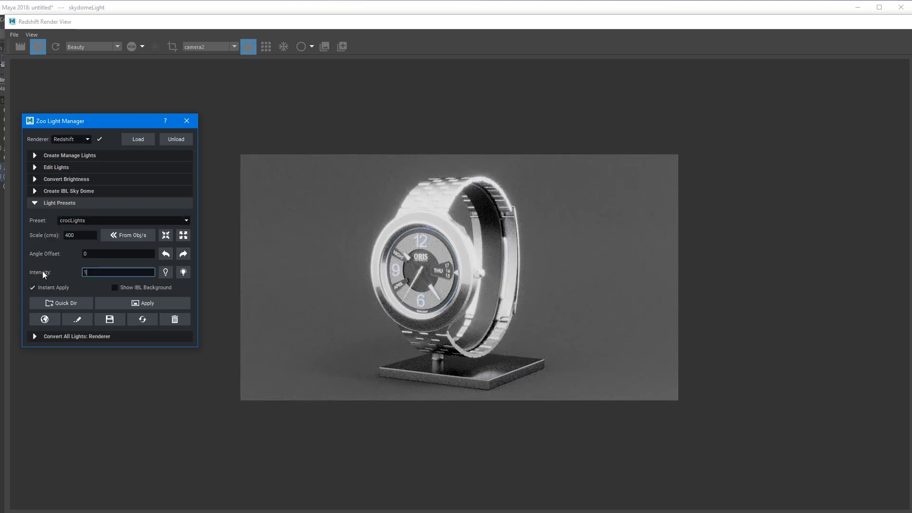
type("0.7")
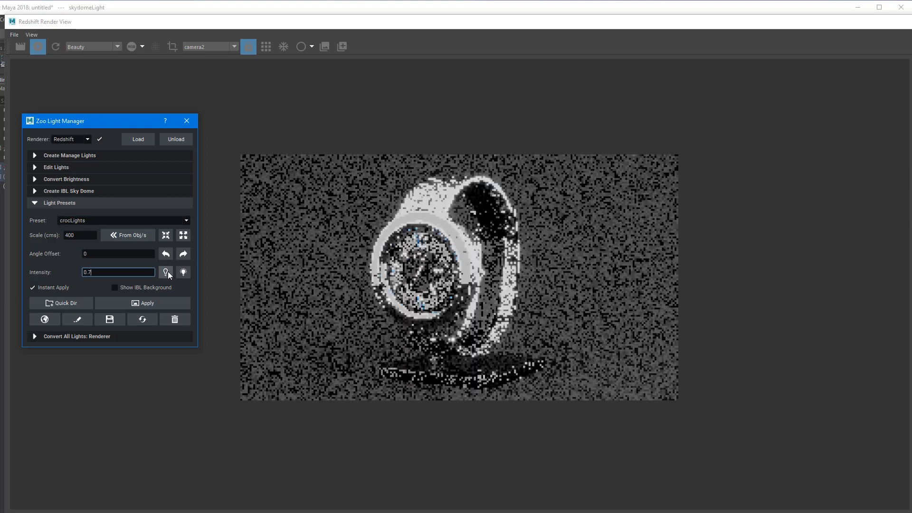
type("0.5")
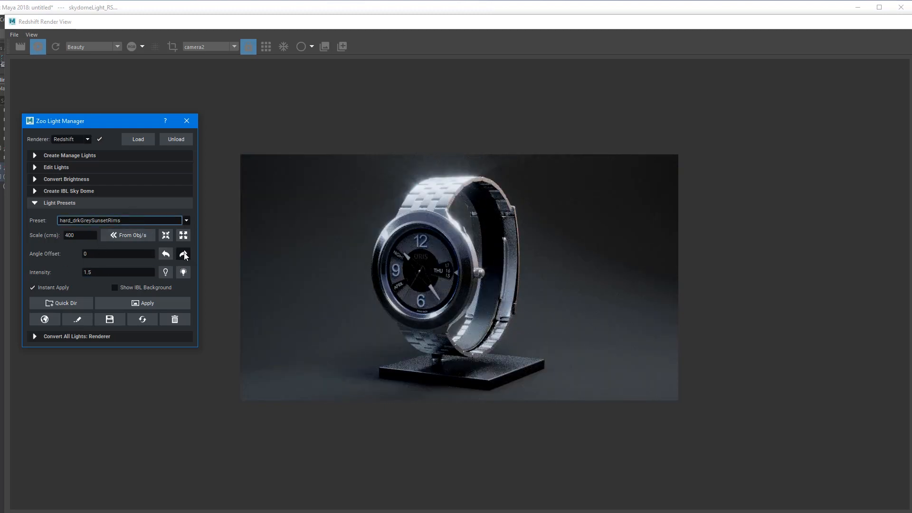
Sweep the sunset-rim lights around the watch in repeated 45-degree rotations
left_click(183, 255)
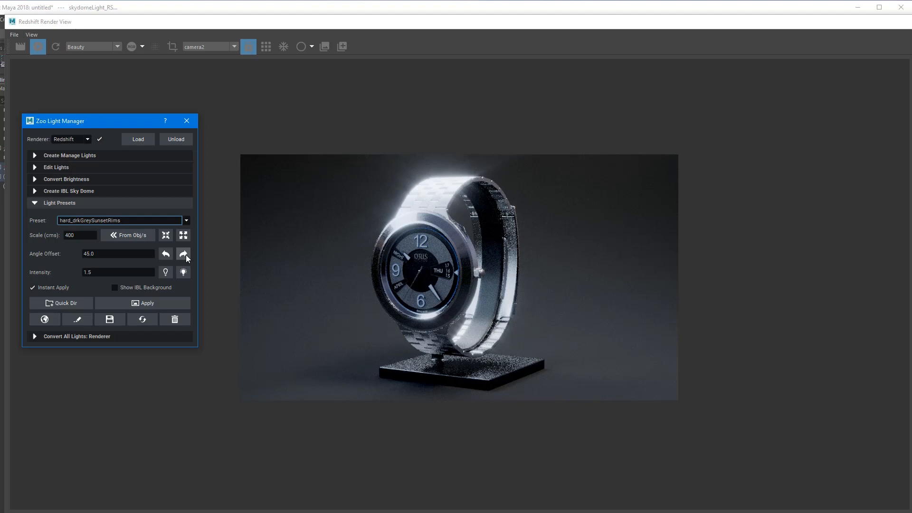
left_click(183, 255)
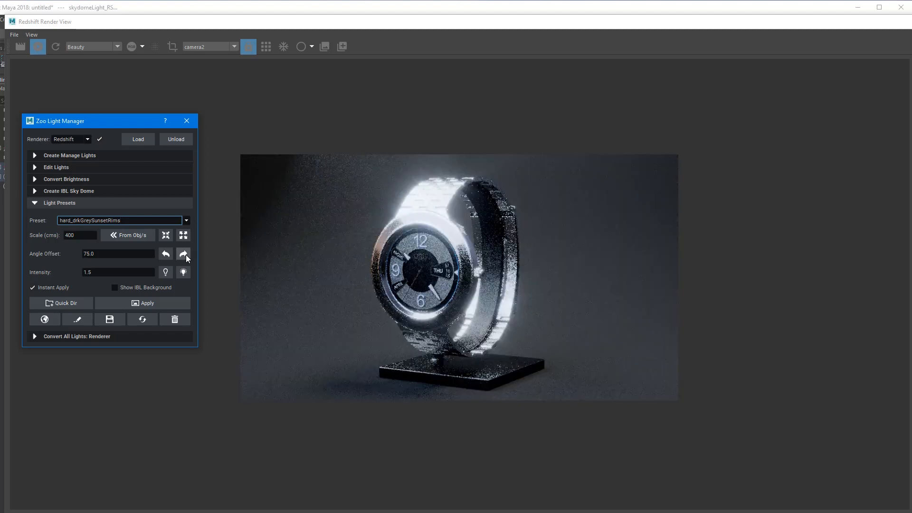
left_click(183, 254)
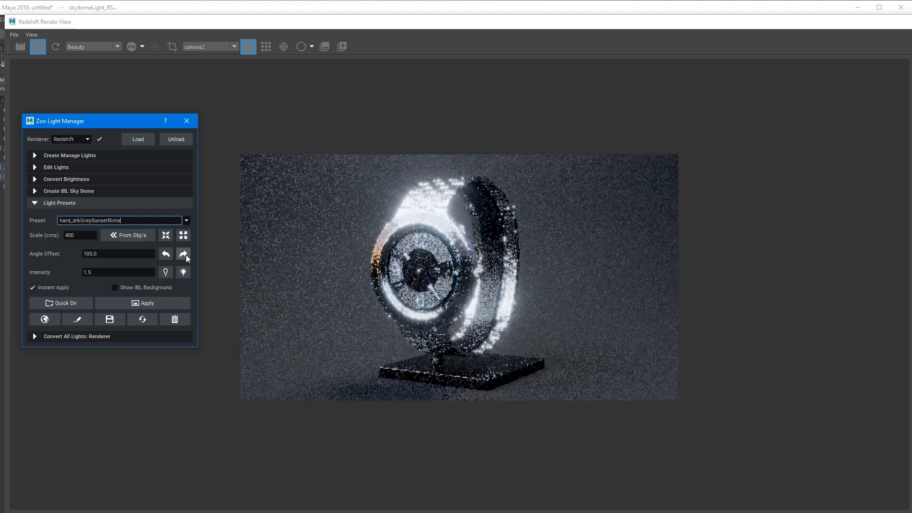
left_click(184, 253)
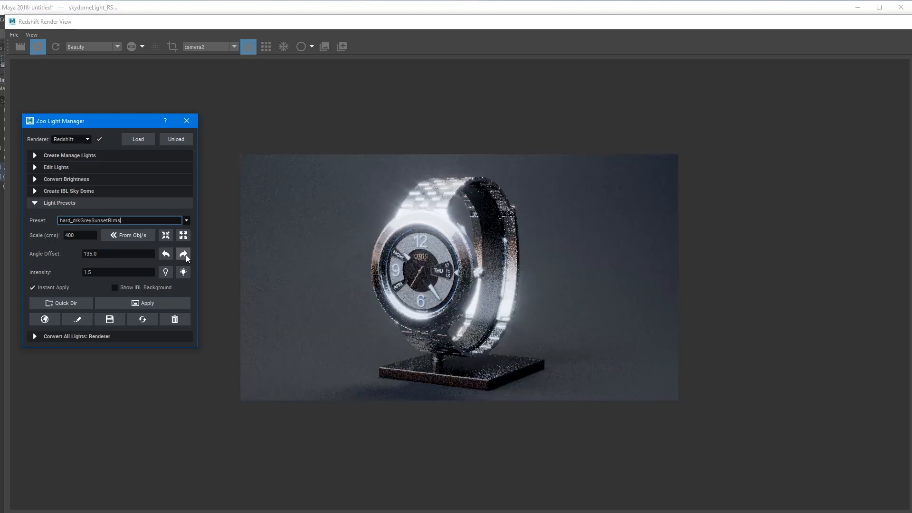
left_click(183, 254)
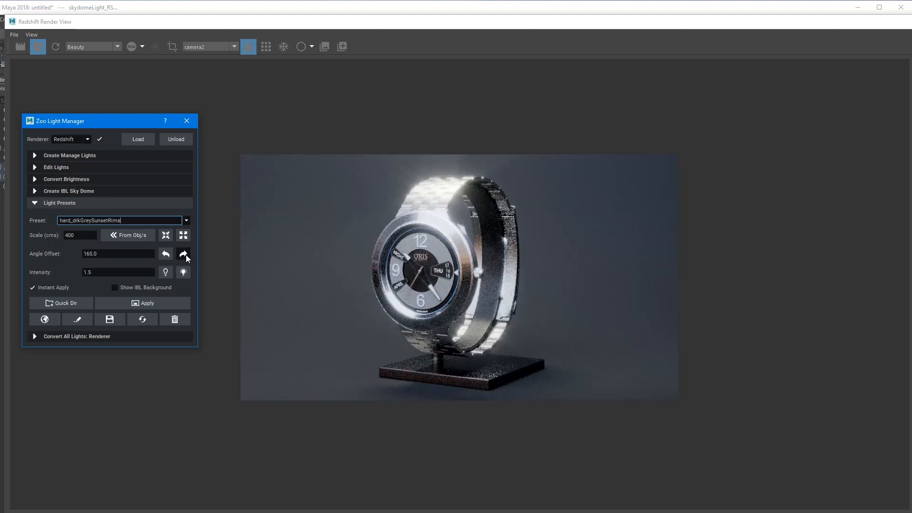
left_click(184, 257)
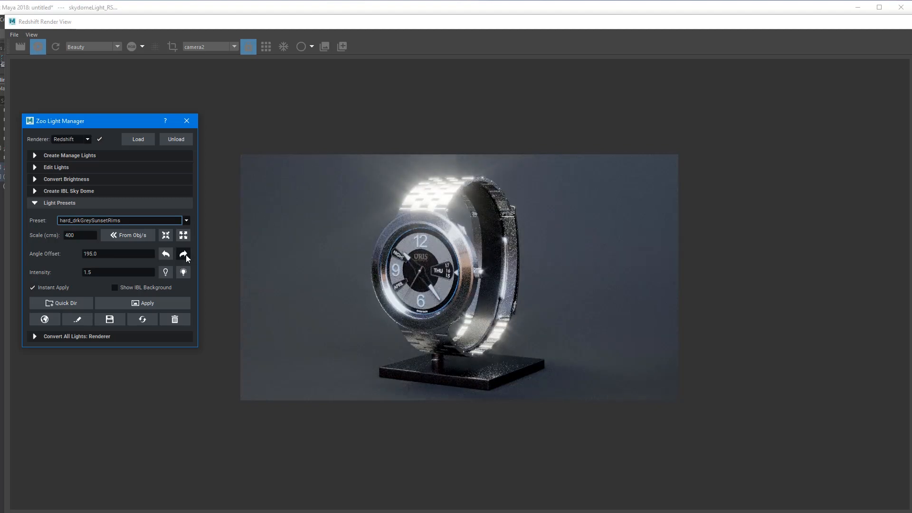
left_click(184, 254)
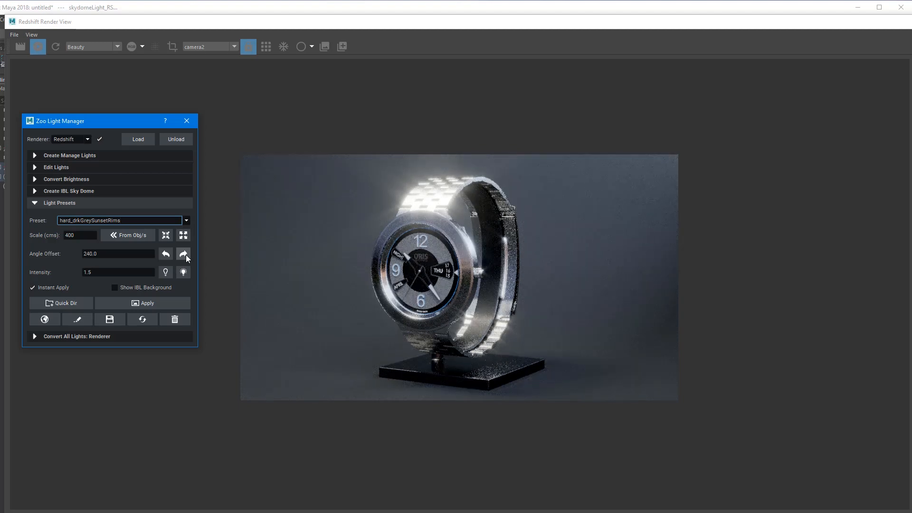
Reset Angle Offset to 0, try pinkStudio, then brighten purpleRedMoon_soft to intensity 2.3
left_click(183, 254)
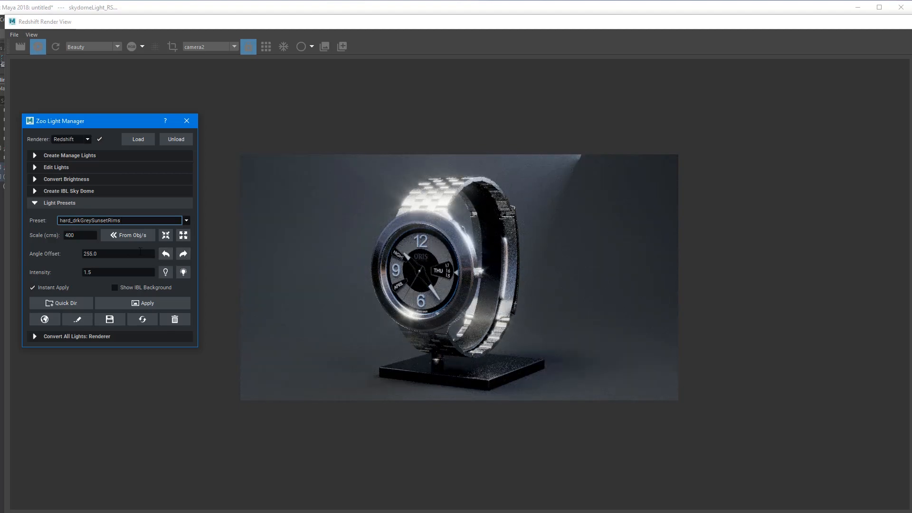
type("0")
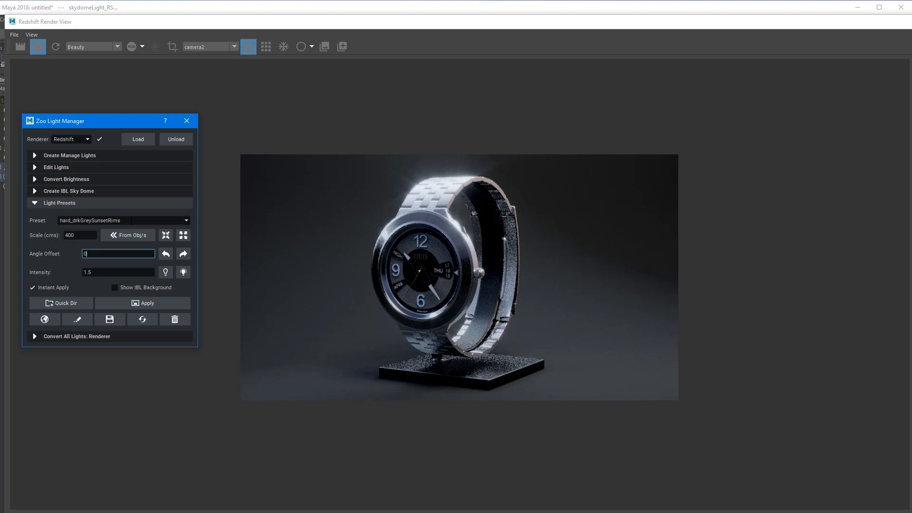
left_click(185, 220)
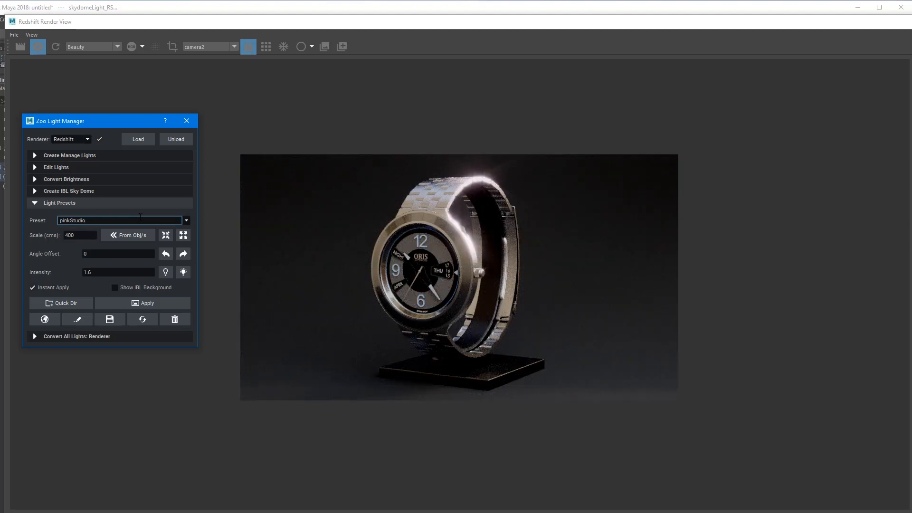
left_click(183, 273)
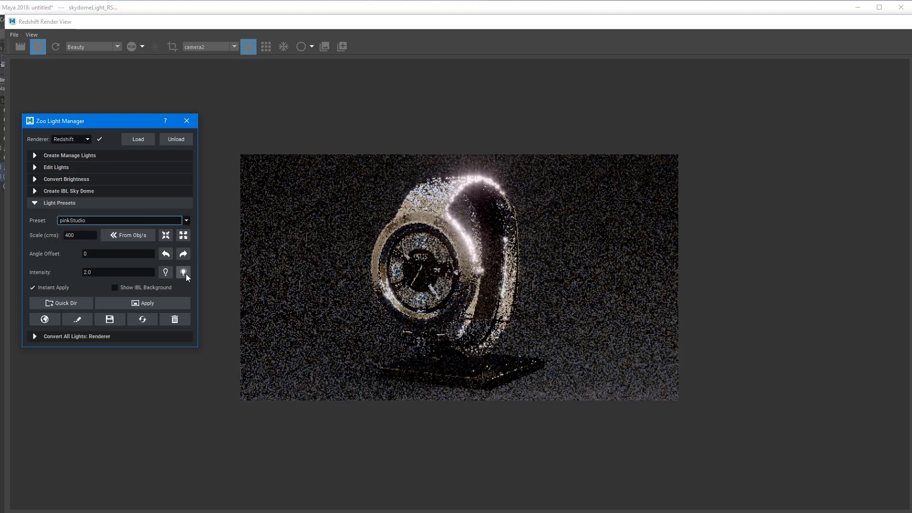
left_click(182, 271)
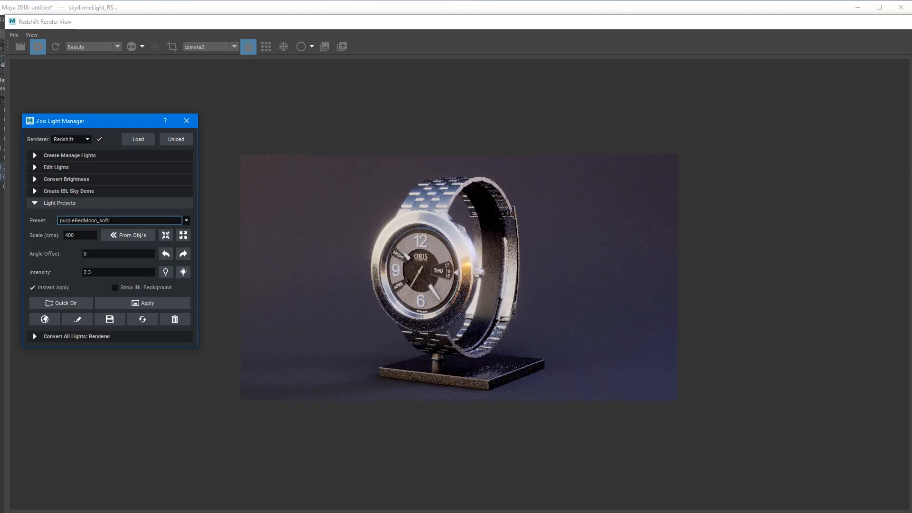
Brighten purpleRedMoon_soft to 2.6 and start rotating it the opposite way around the watch
left_click(183, 272)
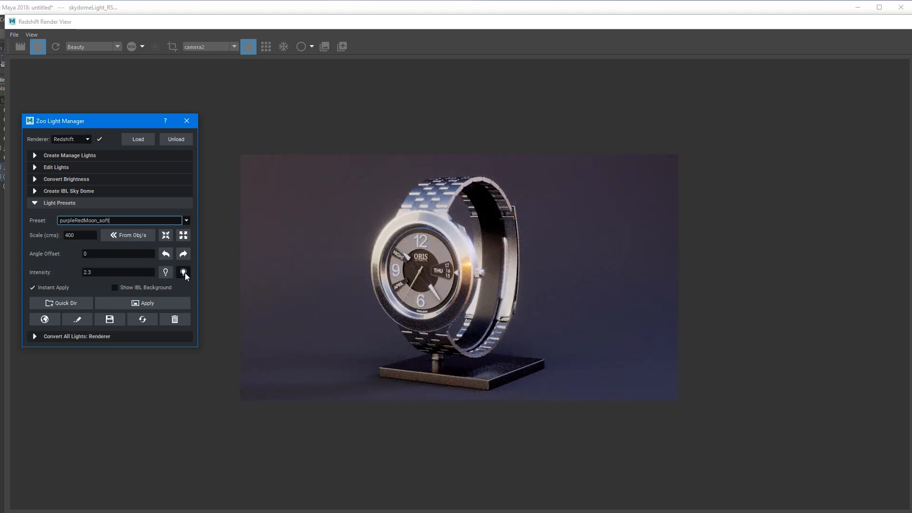
left_click(184, 272)
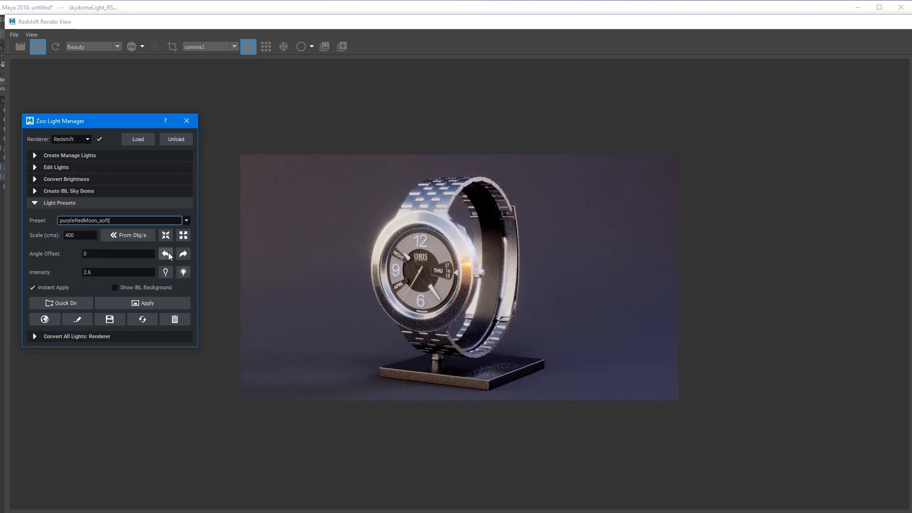
left_click(166, 253)
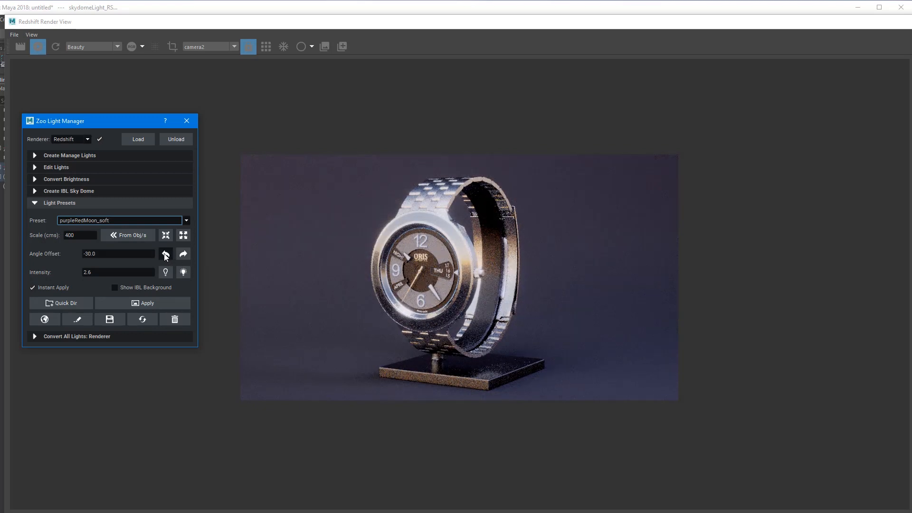
left_click(166, 254)
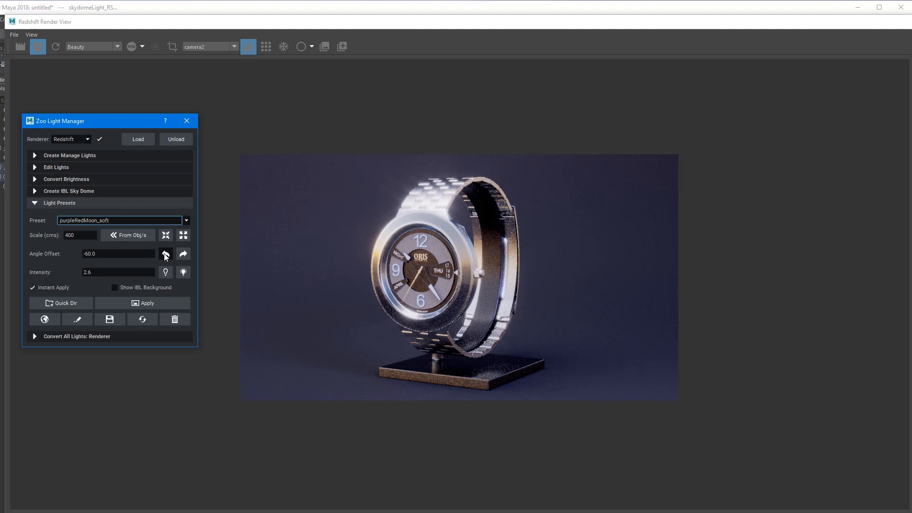
left_click(165, 253)
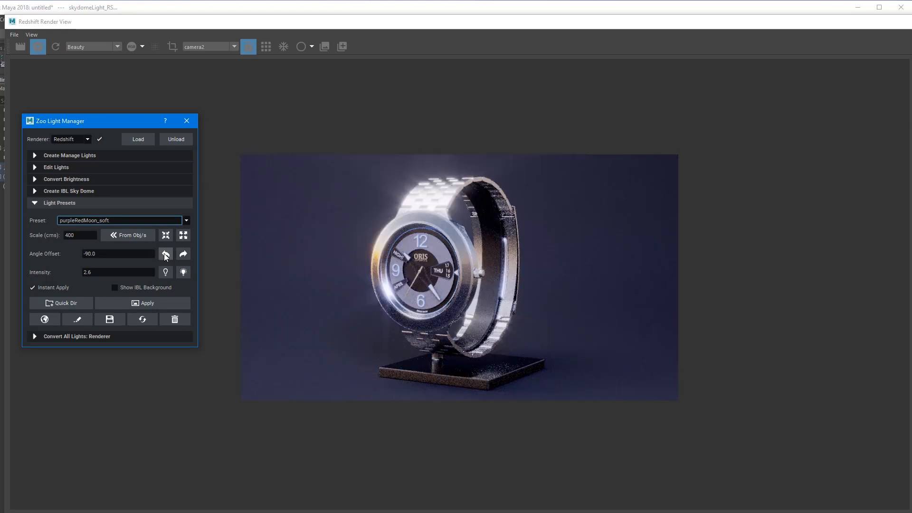
Continue rotating the lighting in 30-degree steps until Angle Offset reads -225
left_click(166, 254)
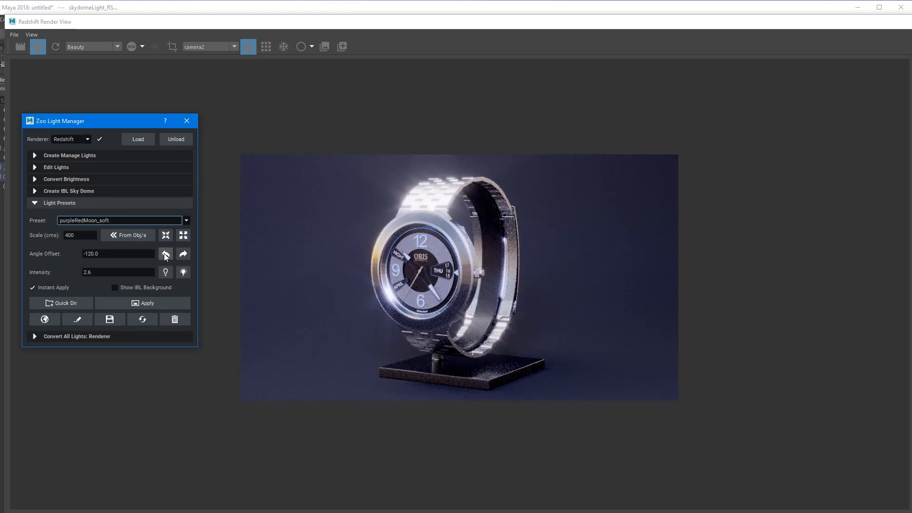
left_click(166, 254)
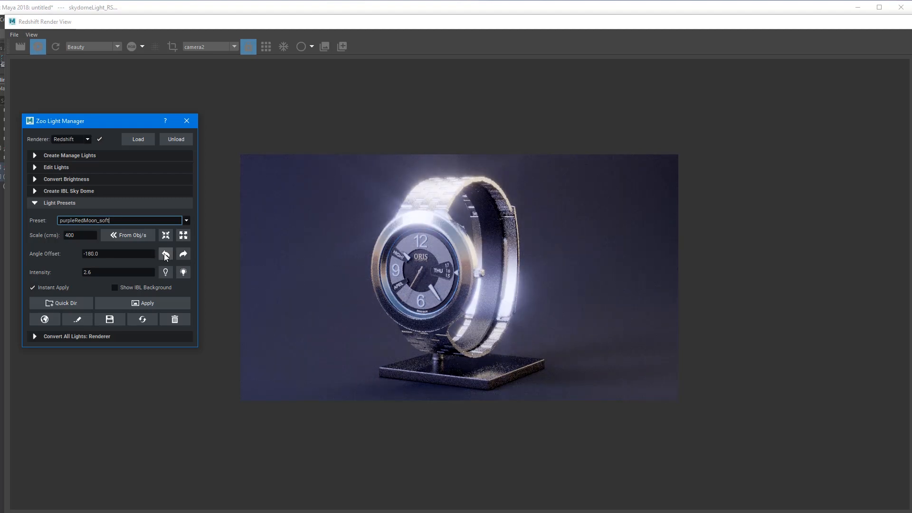
left_click(165, 253)
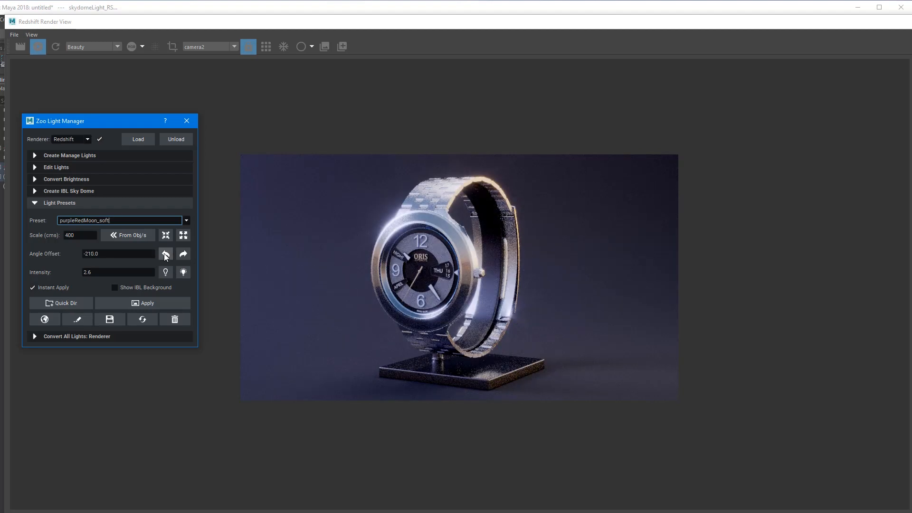
left_click(166, 253)
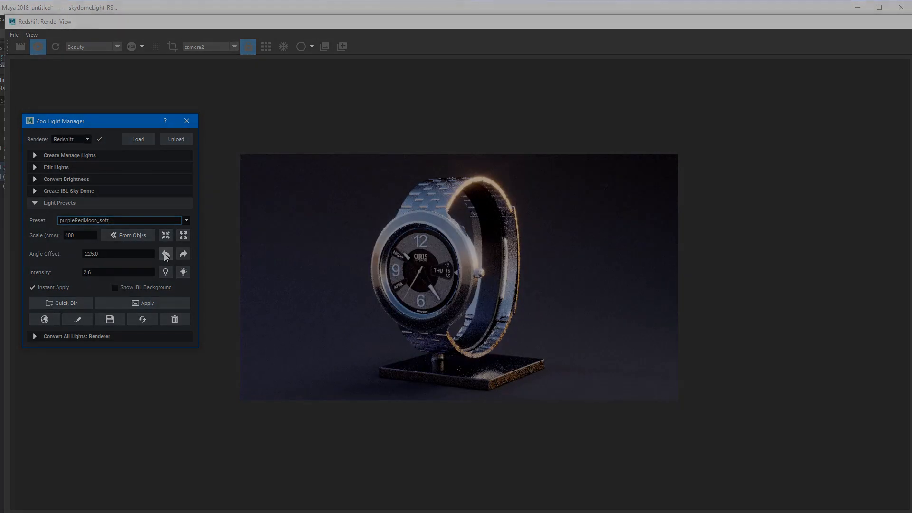